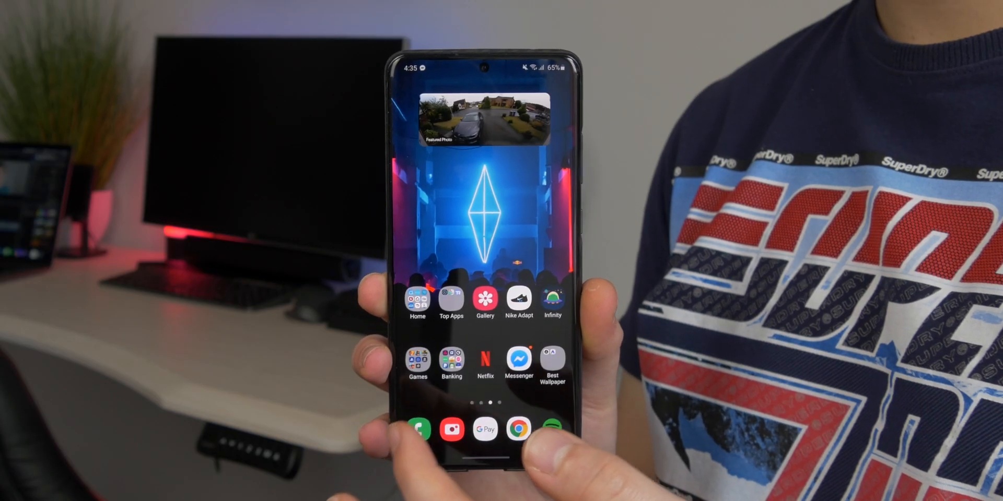
Step: Scroll through the pixel-style icons in the app drawer, then return to the empty neon-wallpaper home screen
scroll("left", 3)
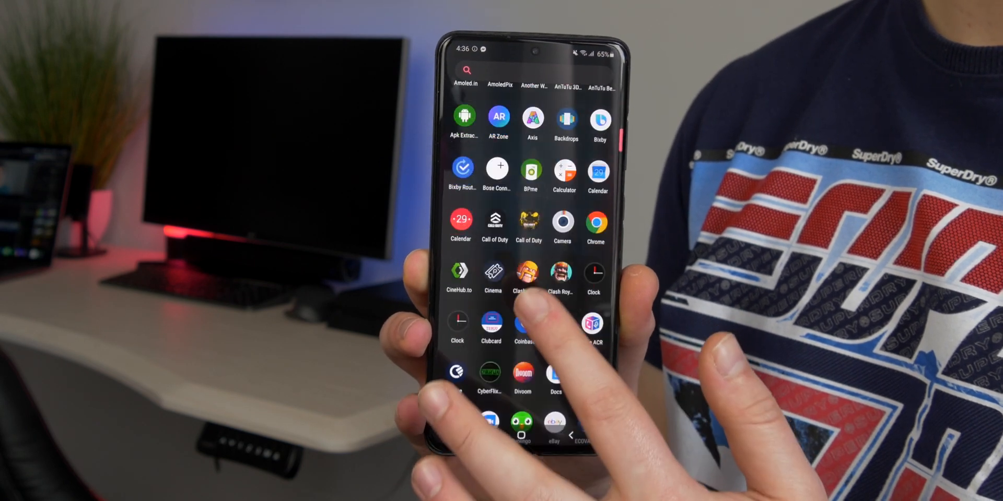
scroll("down", 3)
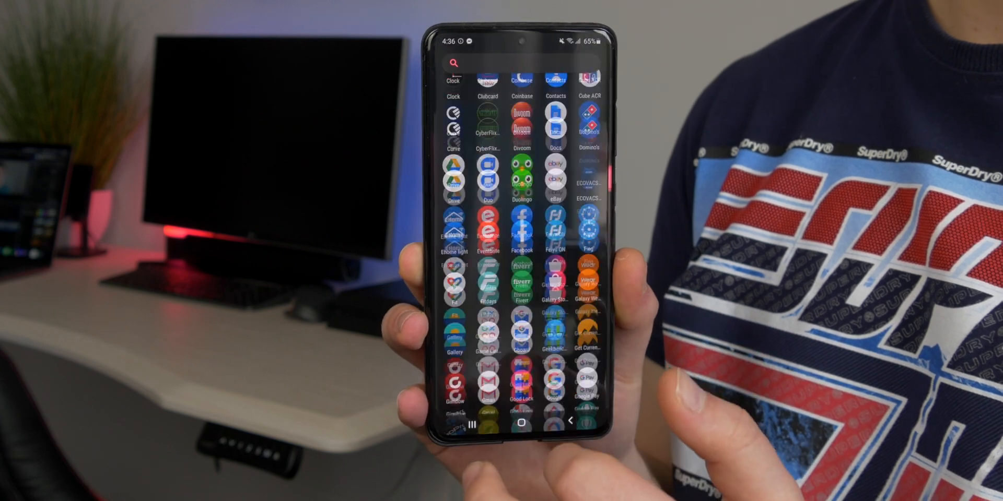
left_click(500, 427)
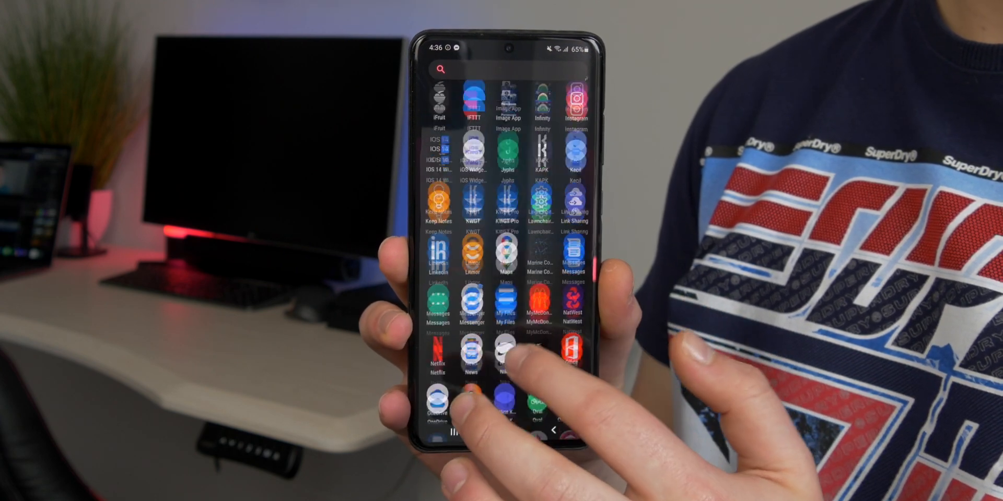
scroll("up", 3)
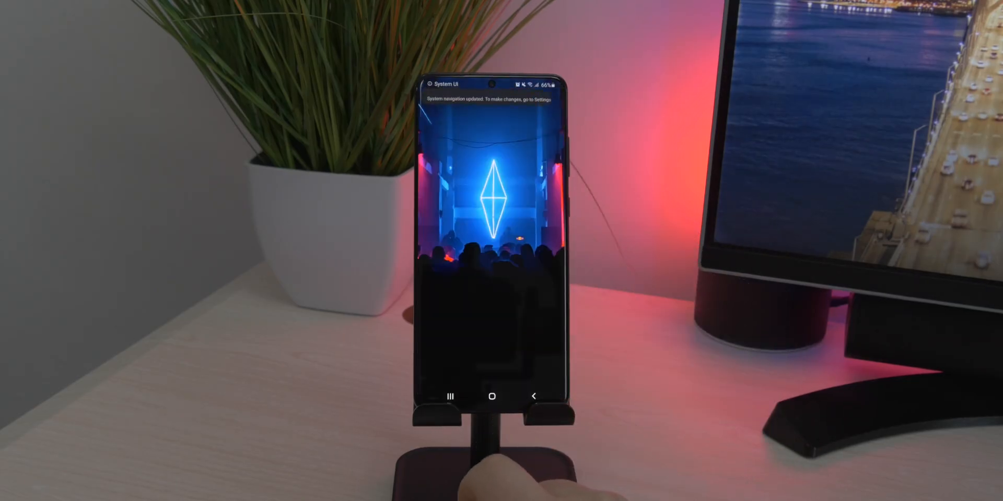
Step: Tour the phone settings from the dock and return to the home screen
left_click(491, 396)
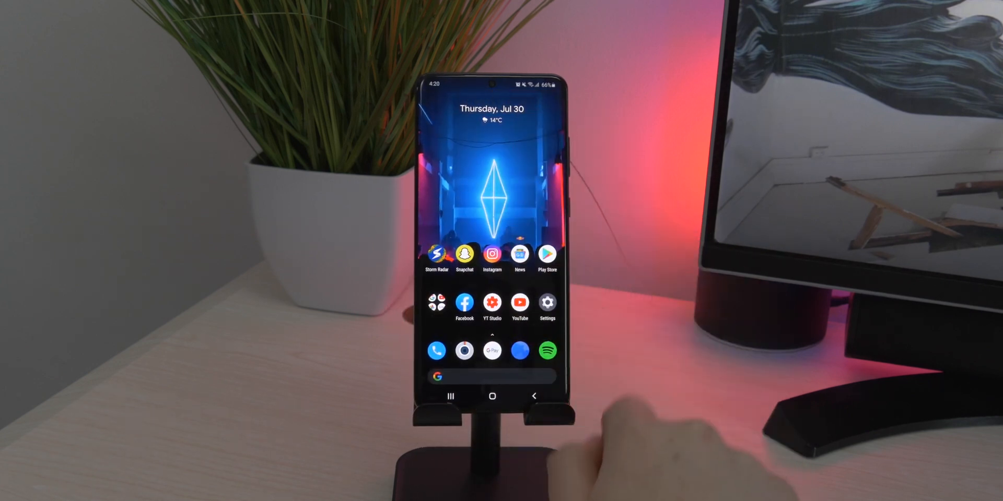
left_click(492, 396)
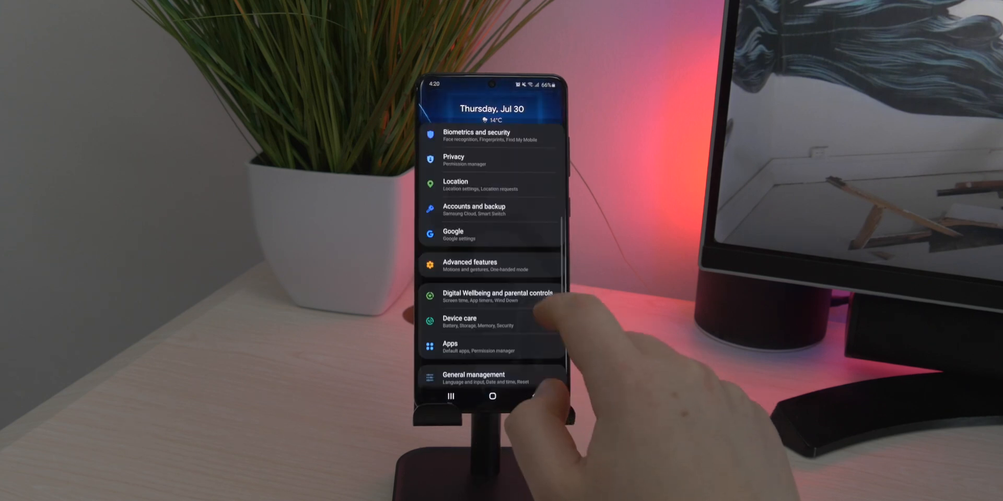
scroll("down", 3)
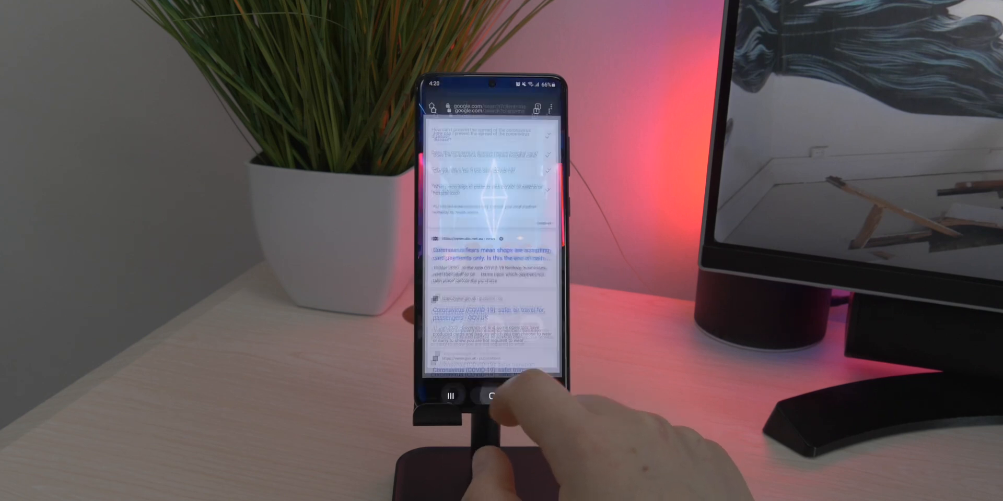
left_click(491, 396)
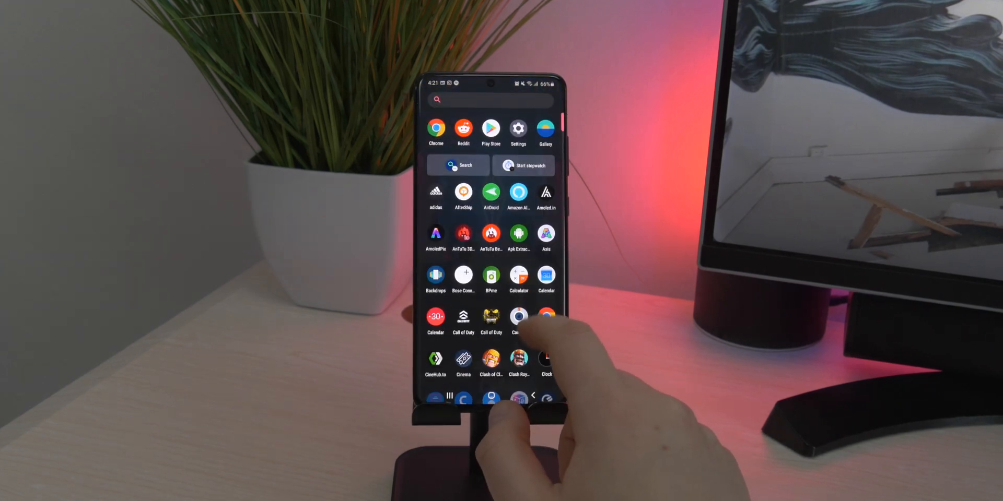
Step: Browse the home pages and open Lawnchair search from the dock's Google bar, listing suggested shortcuts
scroll("down", 3)
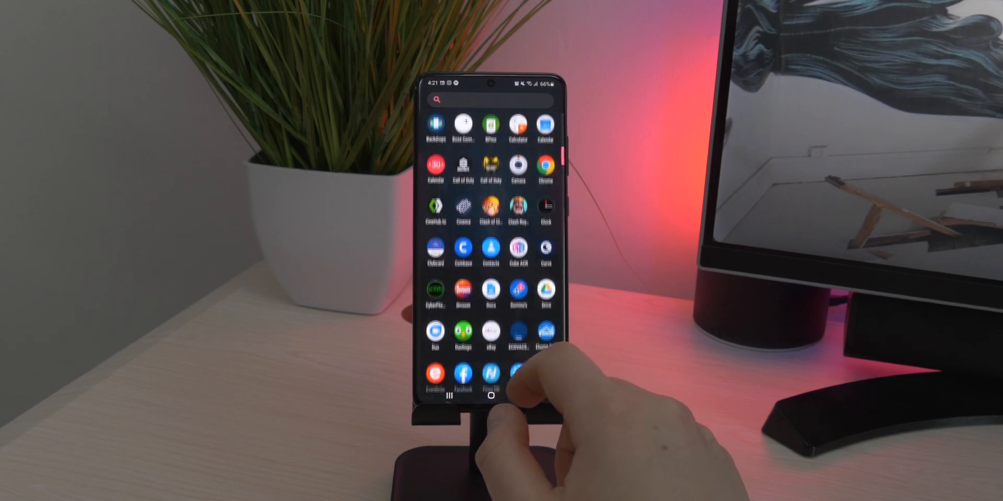
left_click(490, 396)
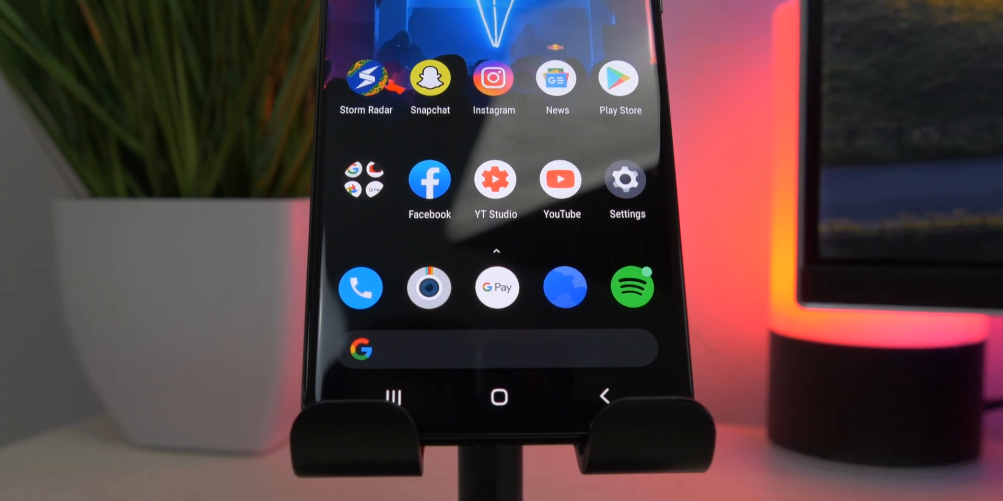
scroll("down", 3)
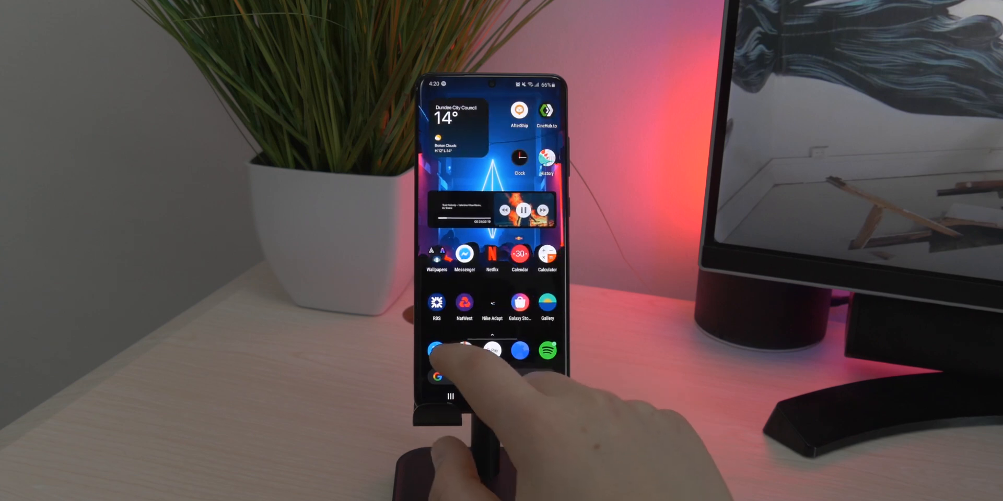
scroll("left", 3)
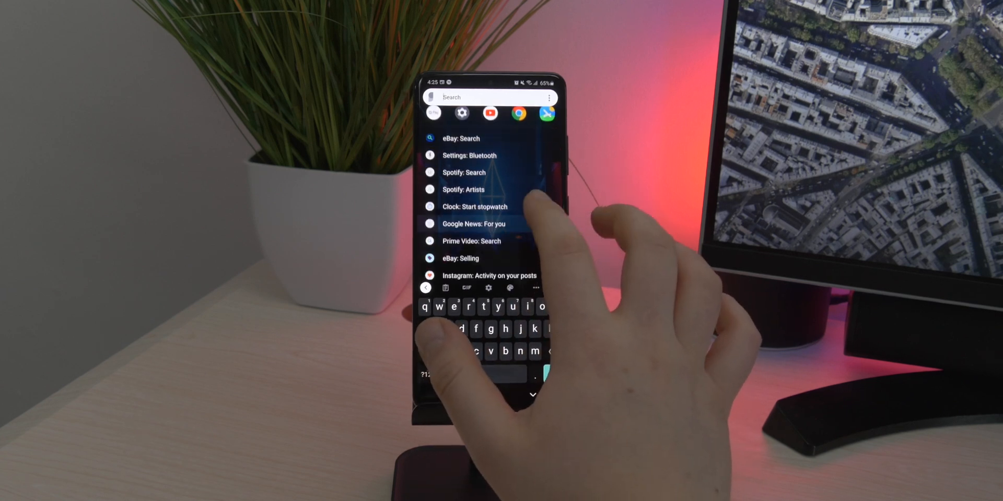
Step: Reach Lawnchair's Desktop layout settings and its icon grid size options
scroll("down", 3)
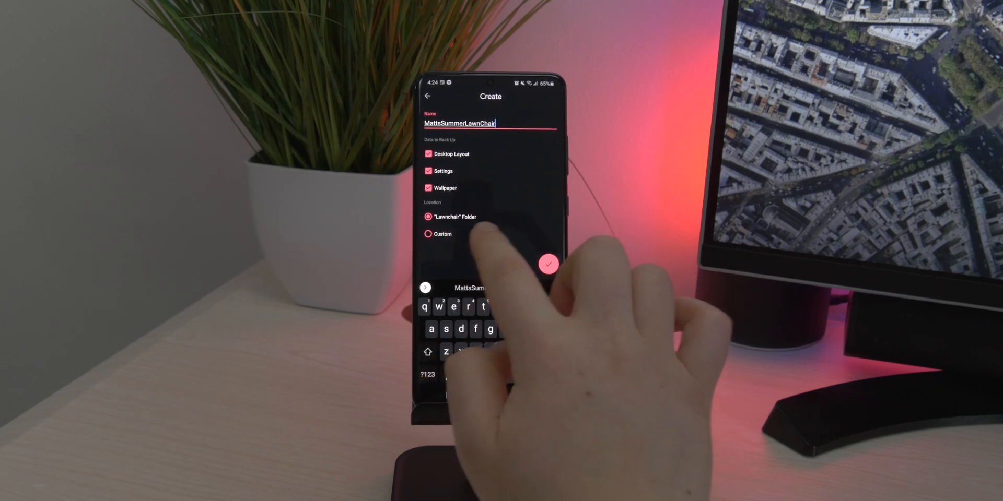
left_click(547, 264)
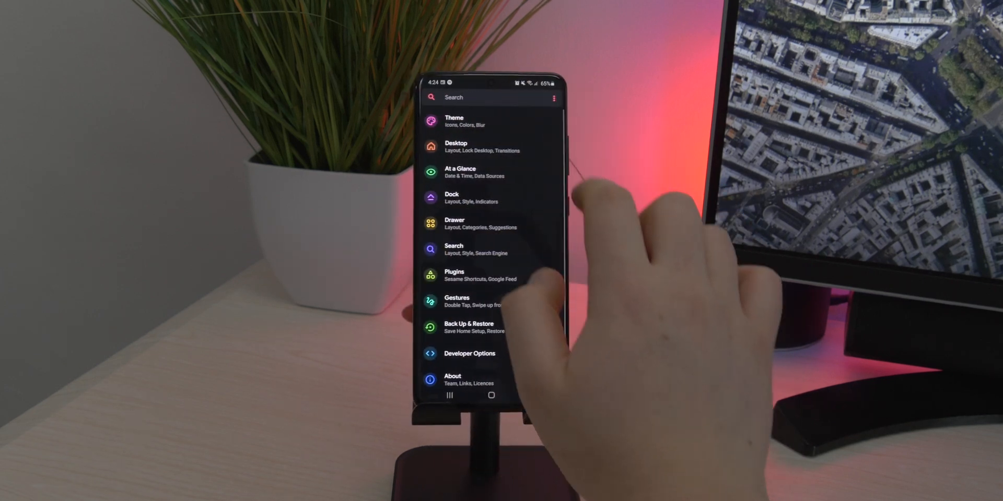
left_click(474, 148)
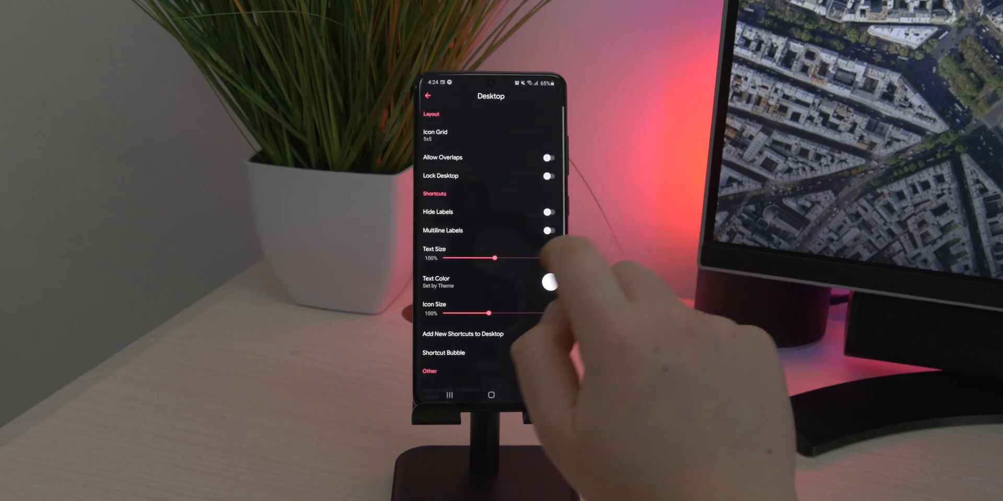
left_click(435, 135)
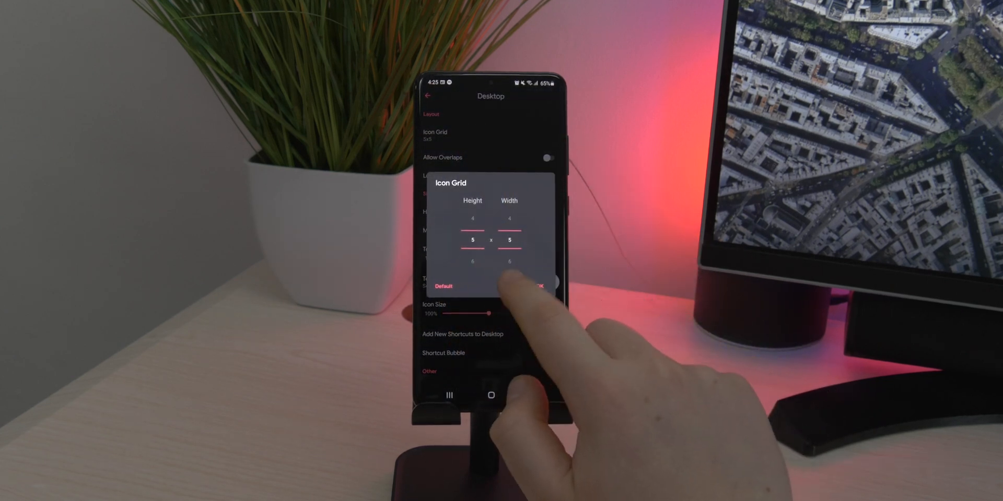
Step: Leave the grid options and bring up the app drawer with suggested apps above the alphabetical list
left_click(539, 285)
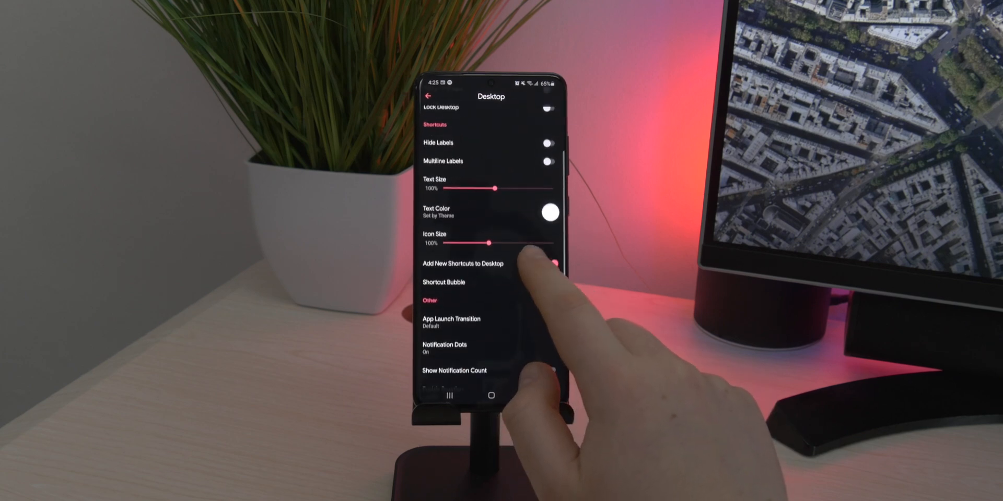
scroll("down", 3)
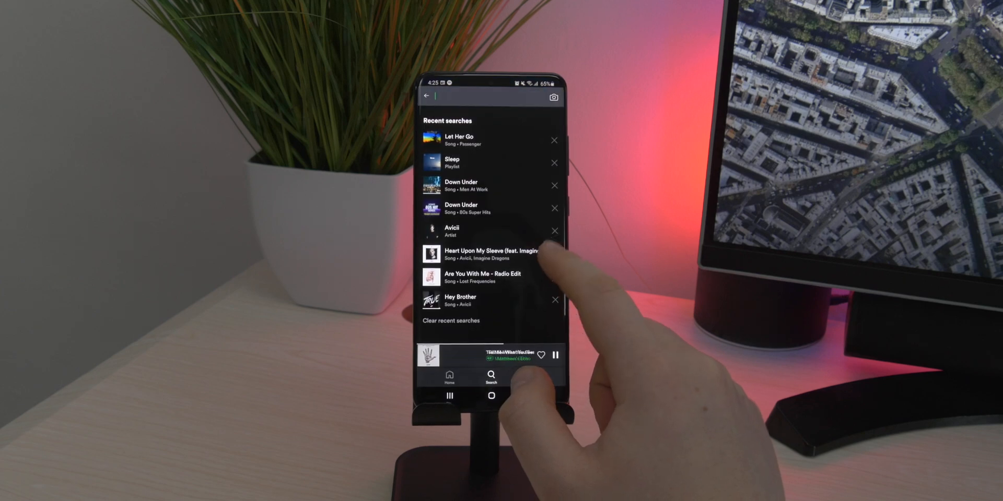
left_click(491, 396)
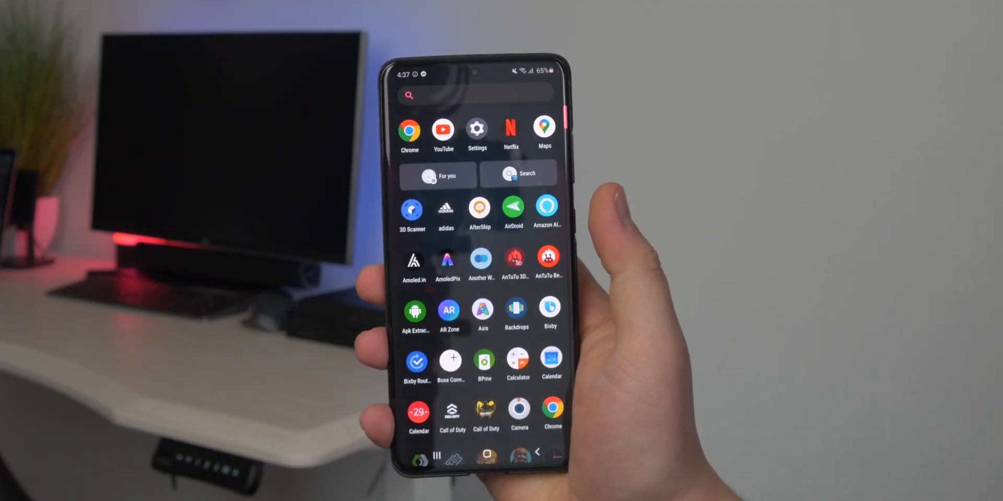
Step: Expand the Wallpapers folder on the home screen to show the wallpaper apps inside
scroll("down", 3)
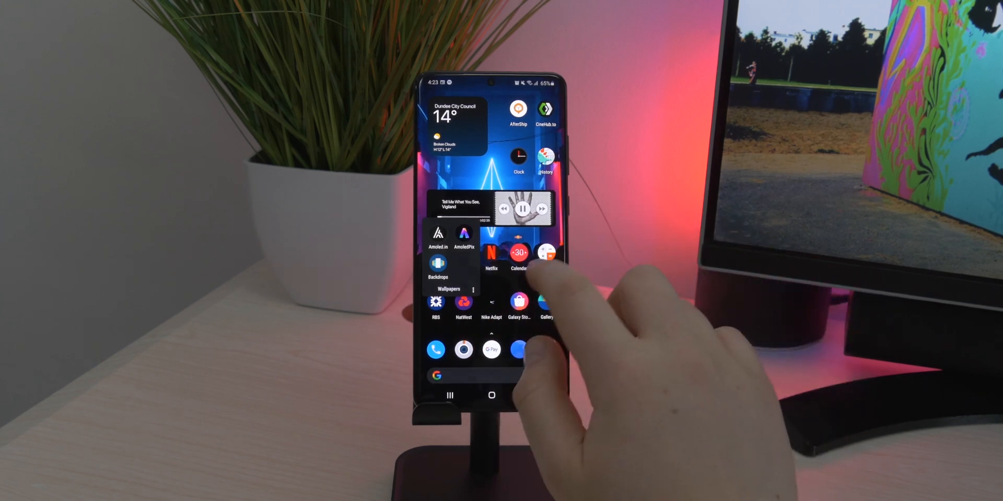
Step: Close the Wallpapers folder, view and dismiss YouTube's shortcuts, then reach the At a Glance settings
left_click(547, 262)
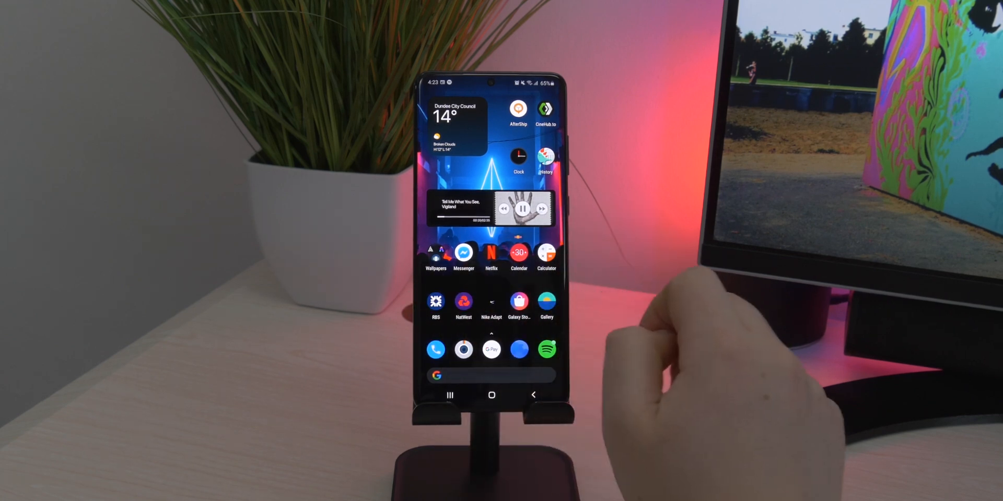
left_click(491, 302)
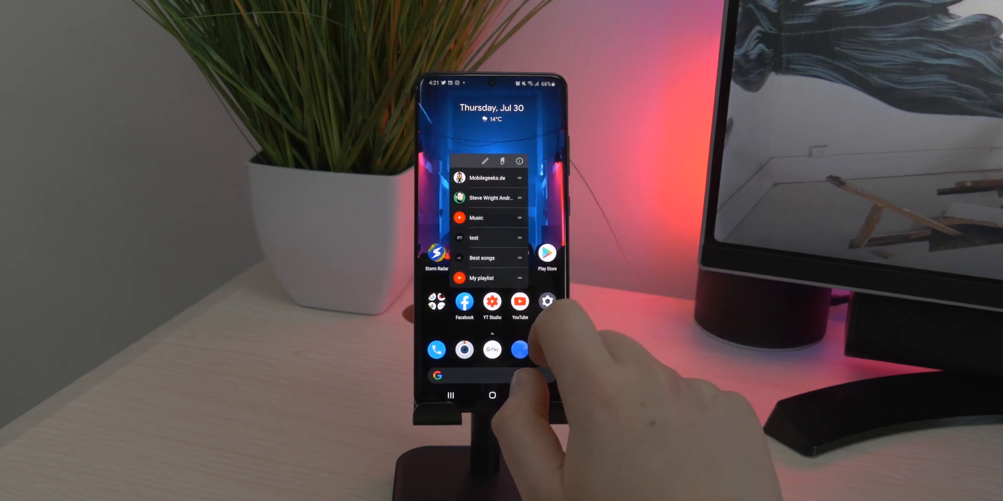
left_click(519, 304)
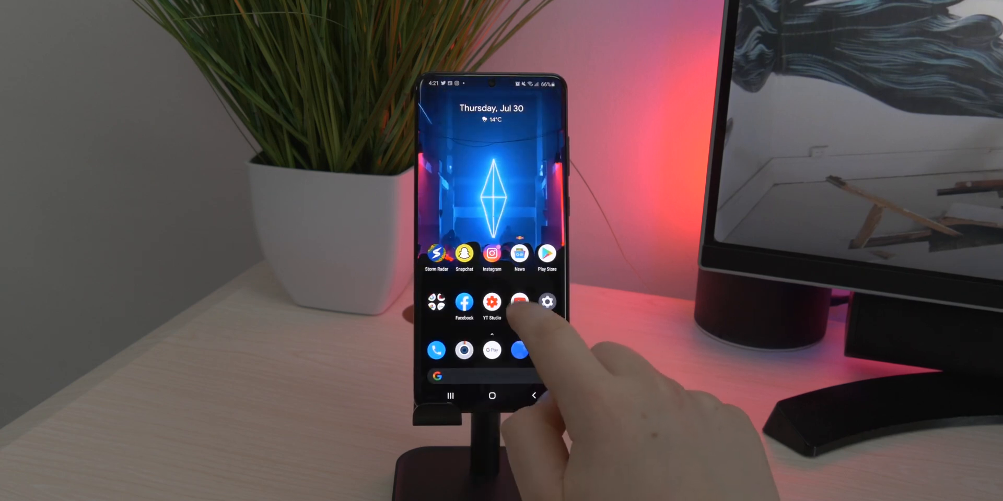
left_click(518, 302)
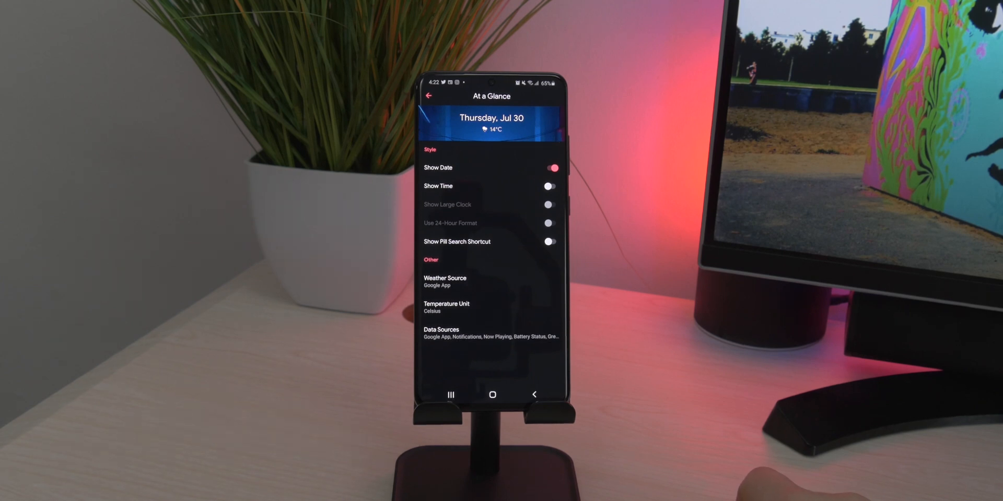
Step: Review the At a Glance data sources without changes and follow the widget's tweet
left_click(440, 334)
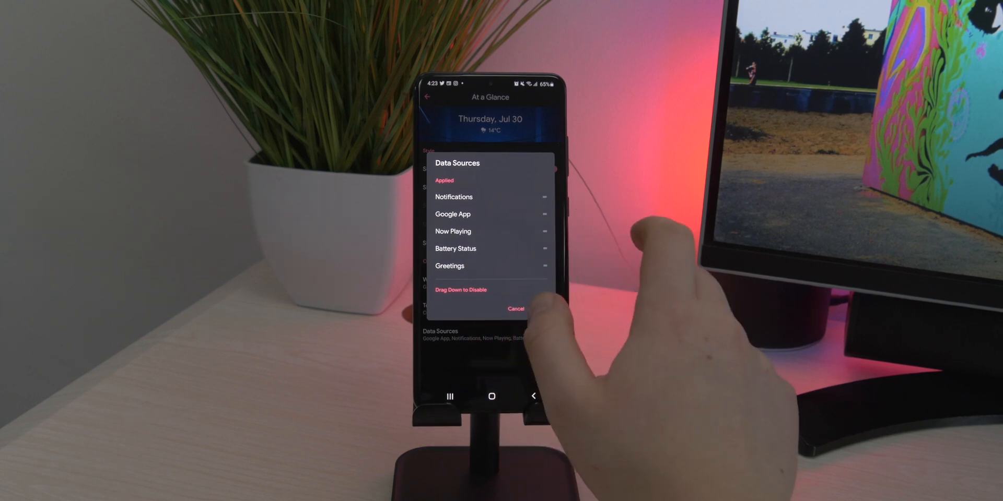
left_click(515, 309)
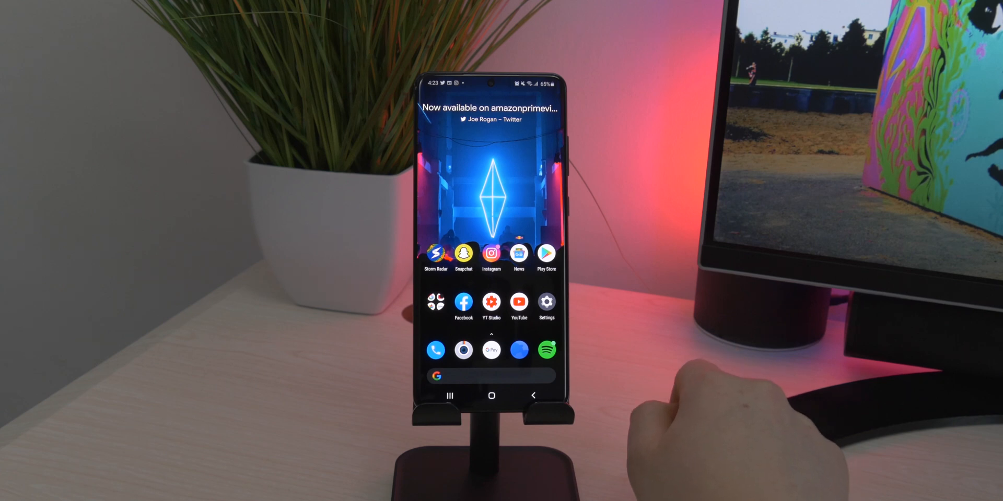
left_click(491, 107)
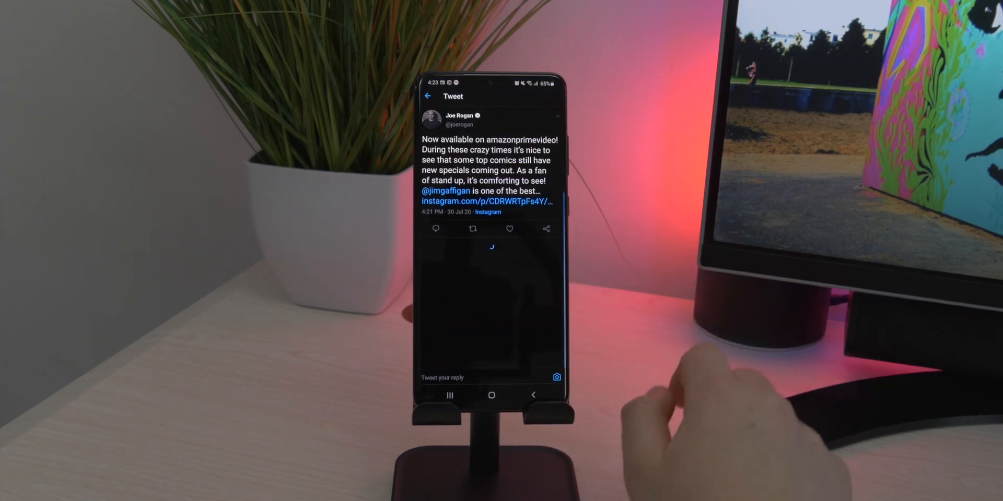
Step: Return to the Lawnchair Settings main page listing Theme, Desktop, Dock, Drawer, Search and Gestures
left_click(491, 396)
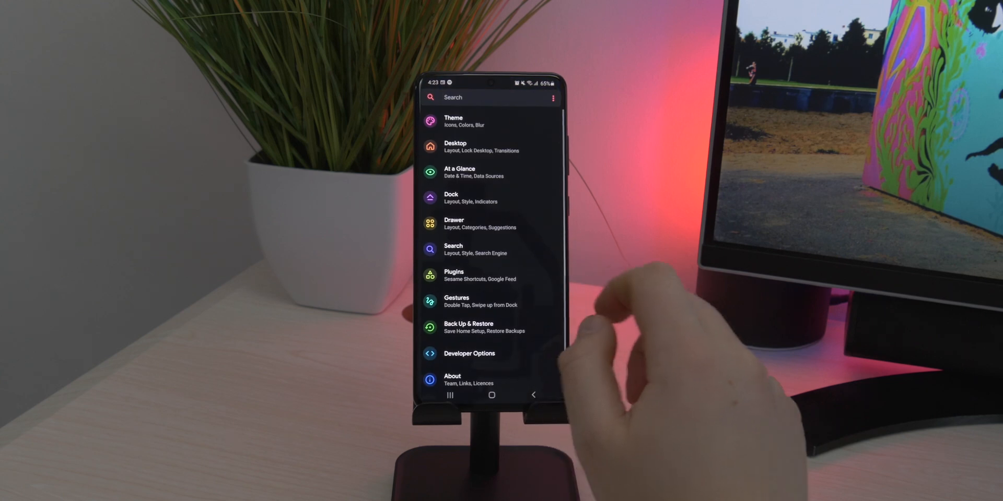
left_click(533, 395)
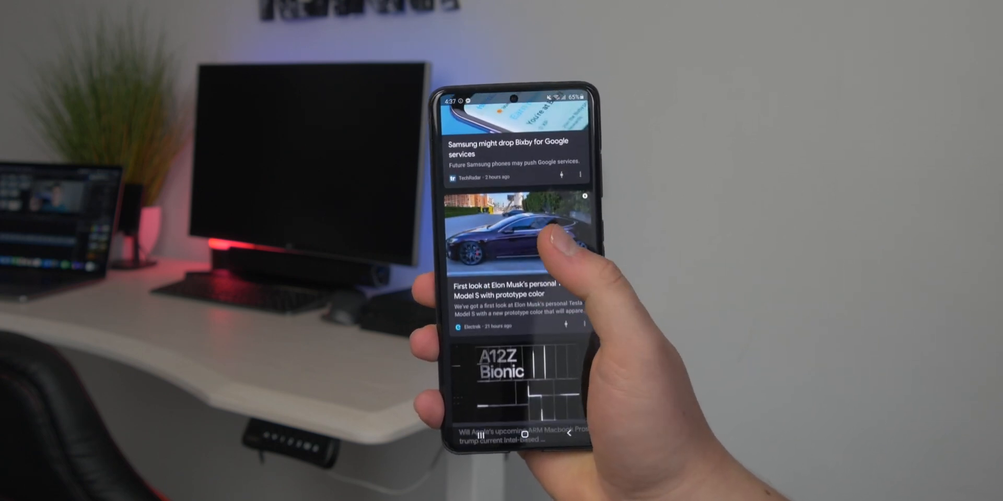
scroll("down", 3)
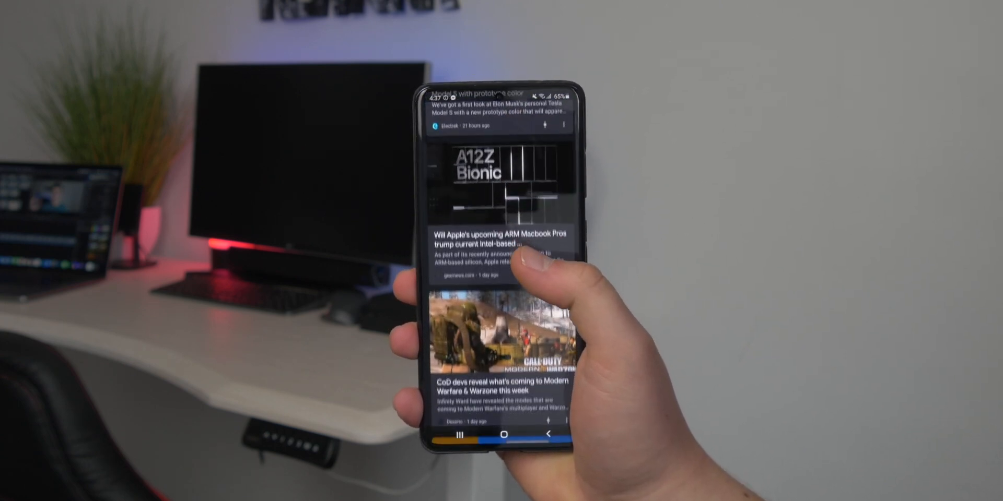
scroll("down", 3)
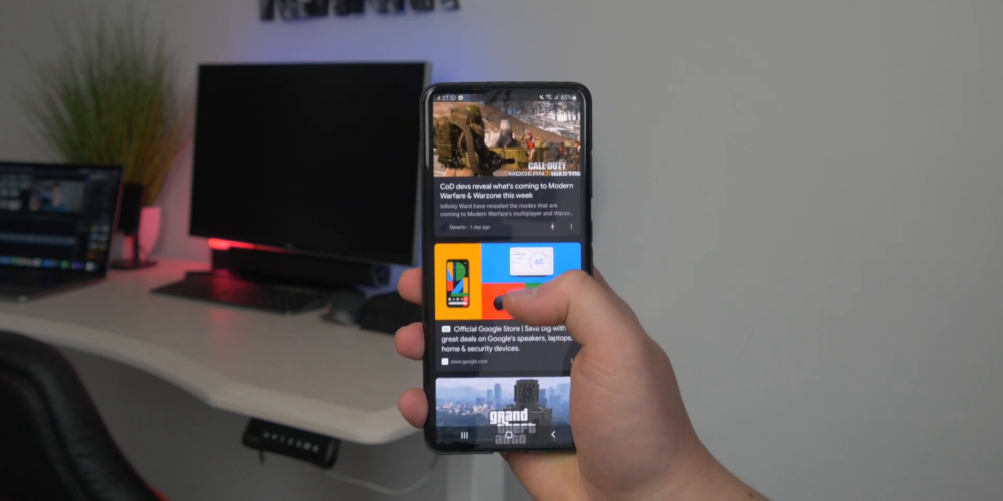
scroll("down", 3)
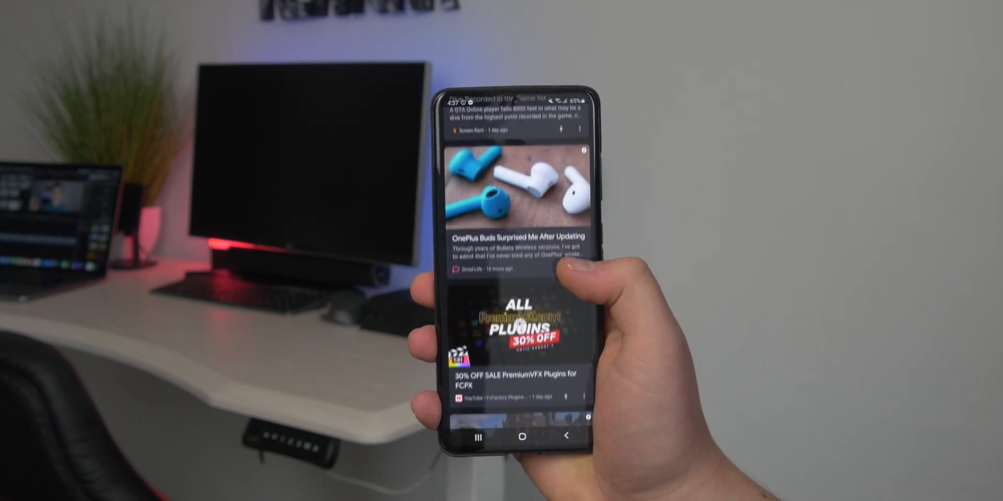